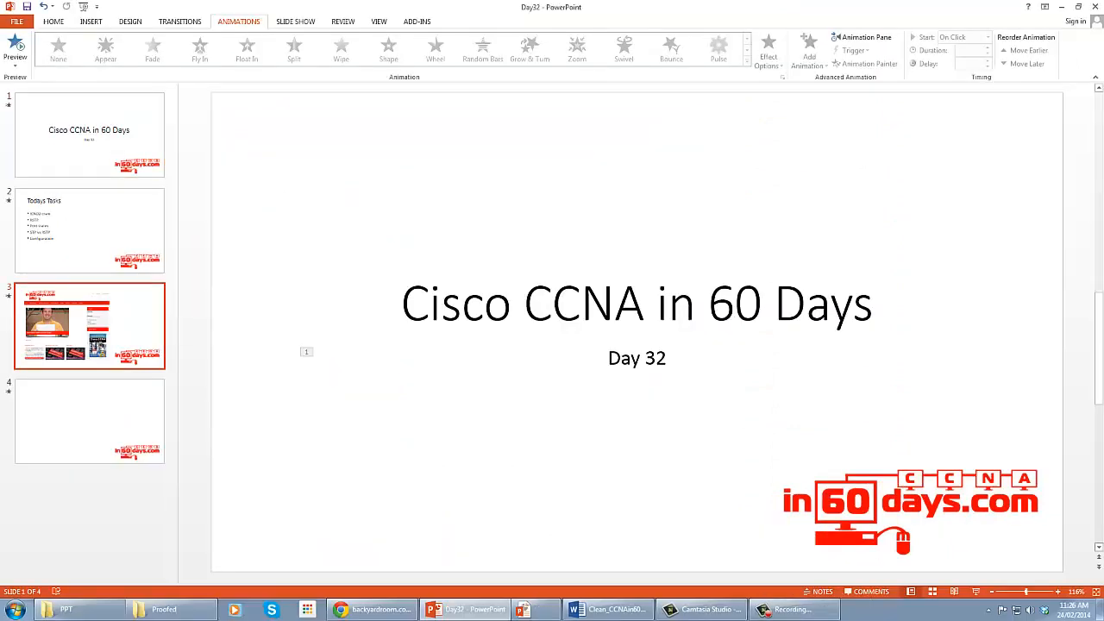
# Bring up the Day 32 Word study guide and scroll to Figures 32.1 and 32.2.
pyautogui.click(573, 610)
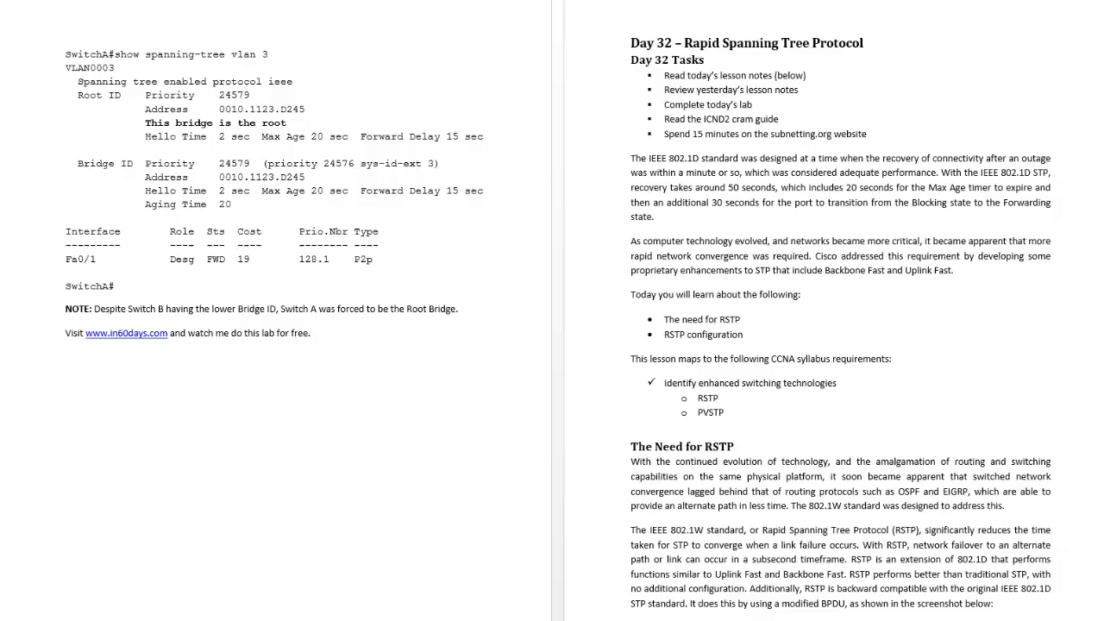
pyautogui.scroll(-3)
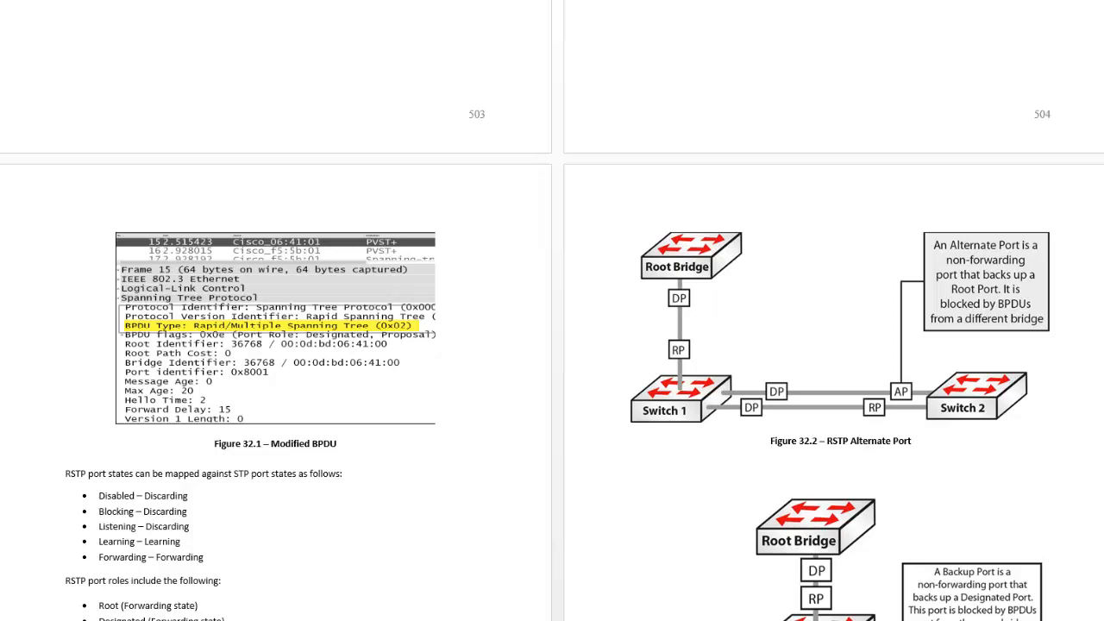
# Scroll past PVST+, RPVST+ and the Day 32 Questions to Configuring RSTP on page 507.
pyautogui.scroll(-3)
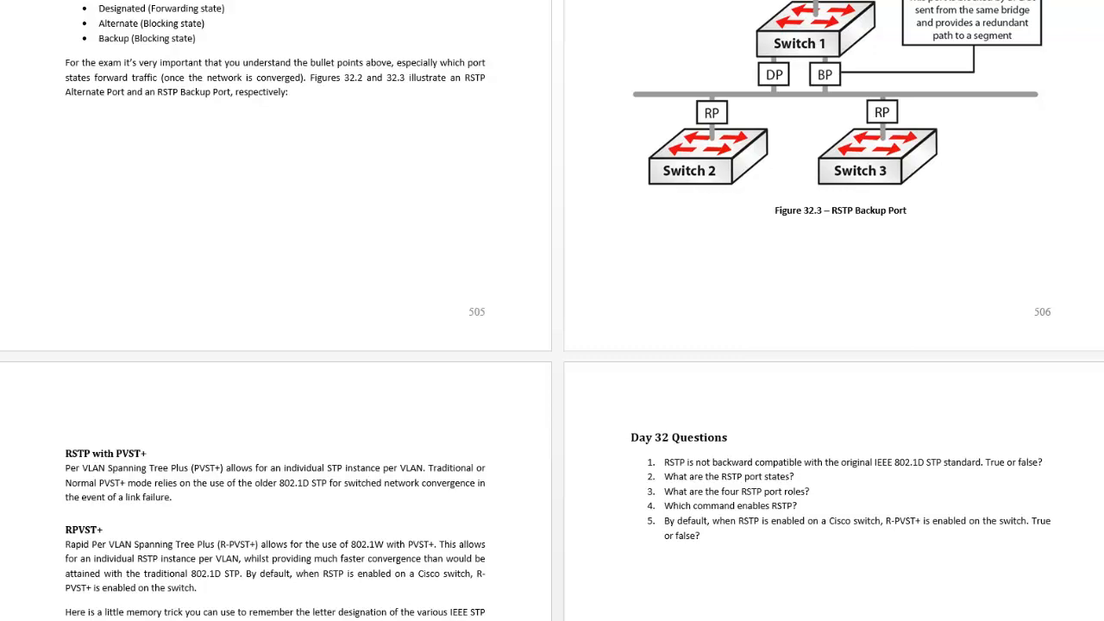
pyautogui.scroll(-3)
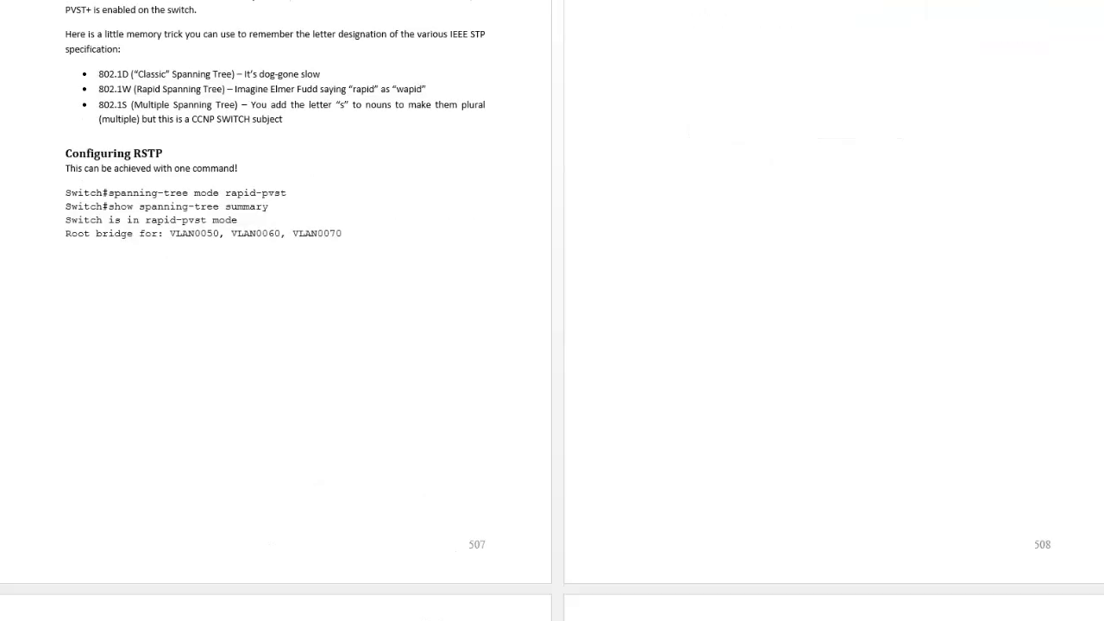